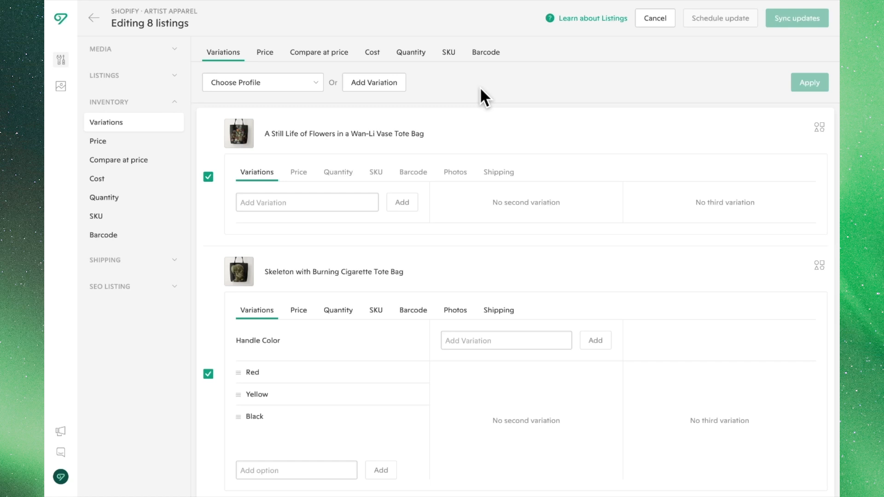
mouse_move(456, 108)
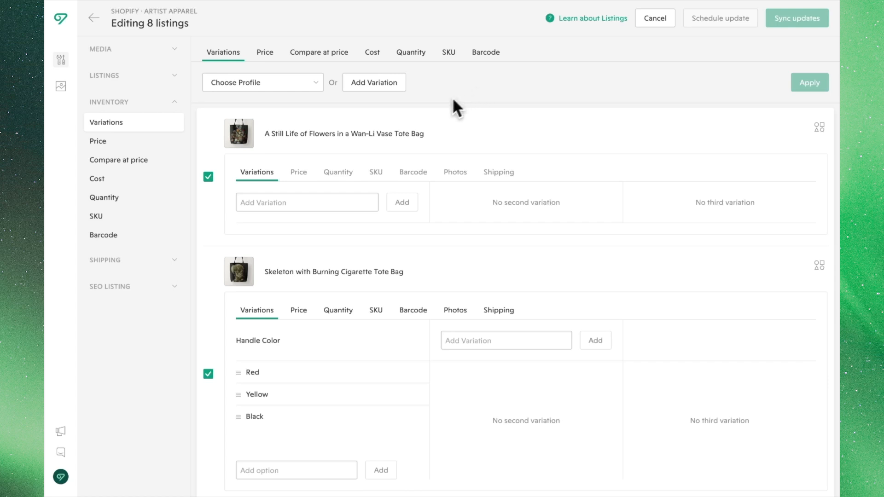
mouse_move(402, 107)
type("12")
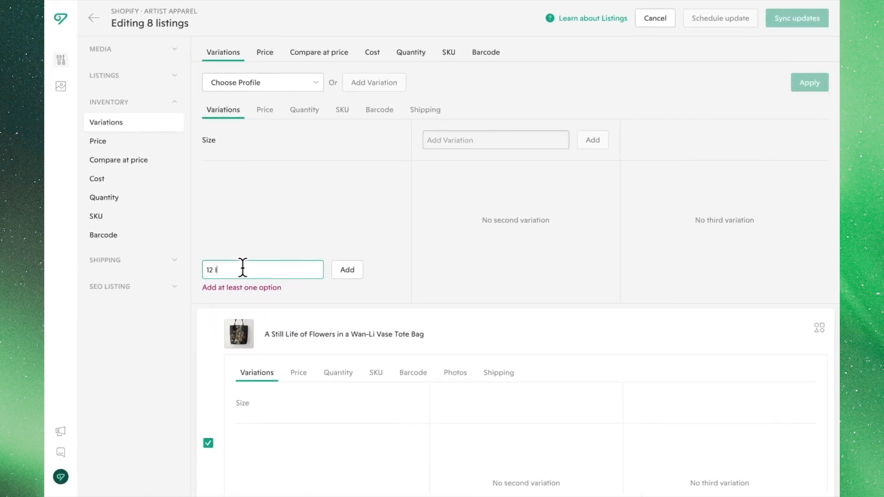
- Add the 12 In size option and start a second Color variation with Red, Blue, Yellow, Black
left_click(347, 270)
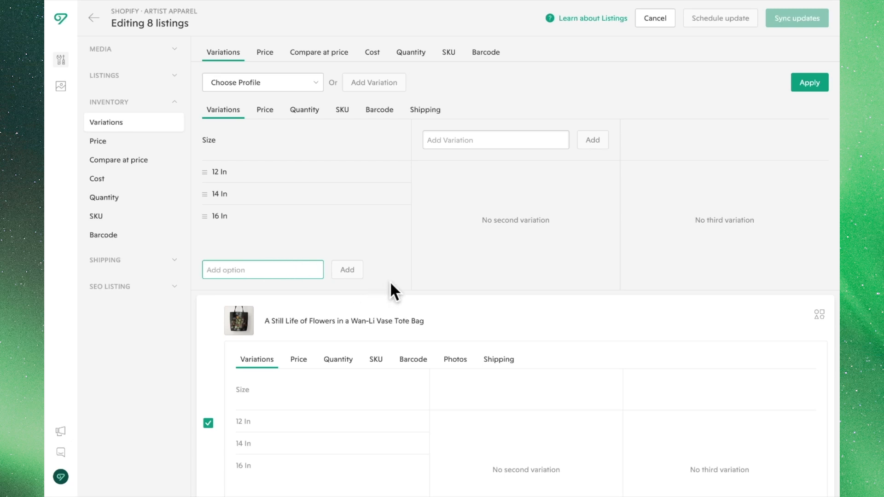
left_click(495, 140)
type("Color")
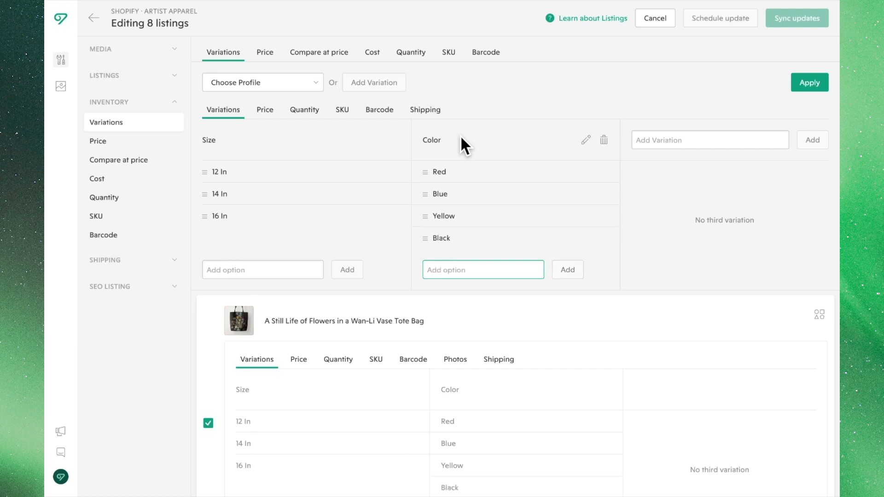
mouse_move(619, 276)
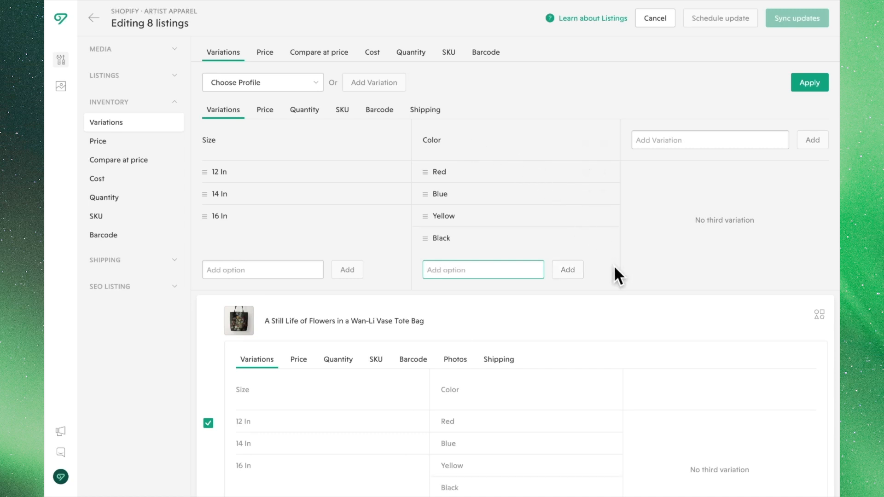
- Create a third Material variation with Canvas and Cotton as its options
left_click(709, 140)
type("Material")
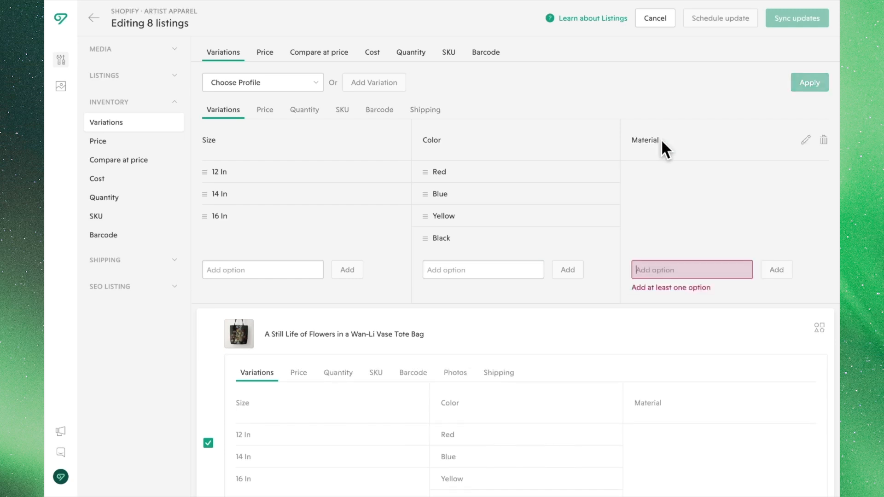
type("Cotto")
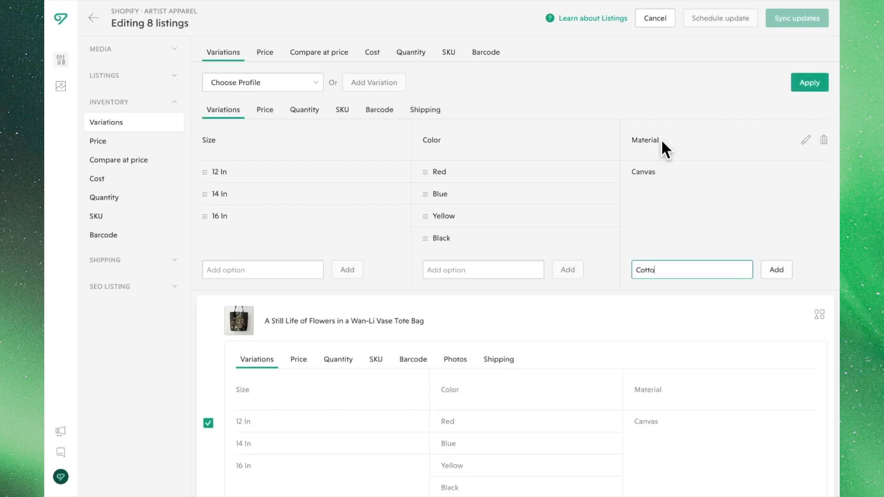
left_click(776, 269)
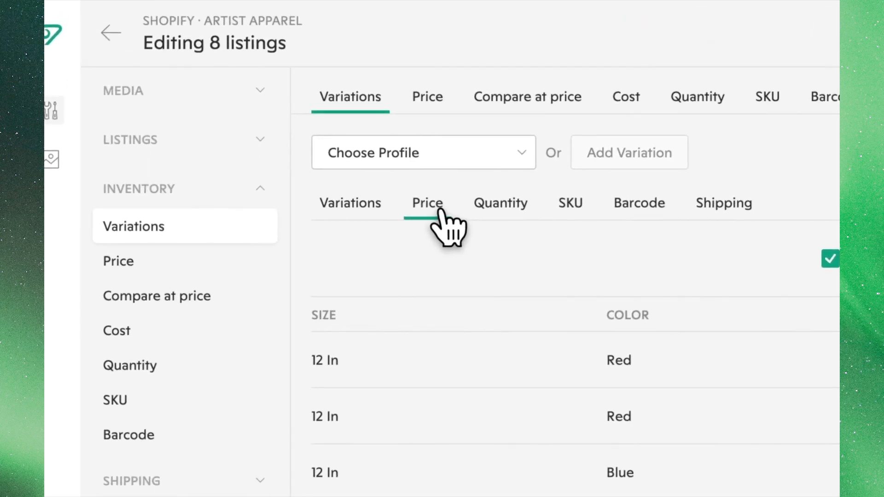
- In the bulk Price settings, change Price to 20.00, CAP to 30.00 and CPI to 10.00
left_click(427, 203)
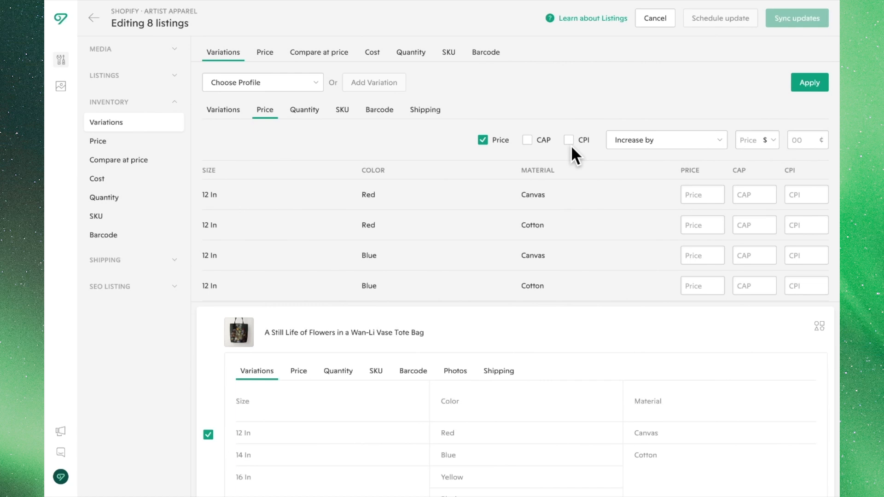
mouse_move(669, 162)
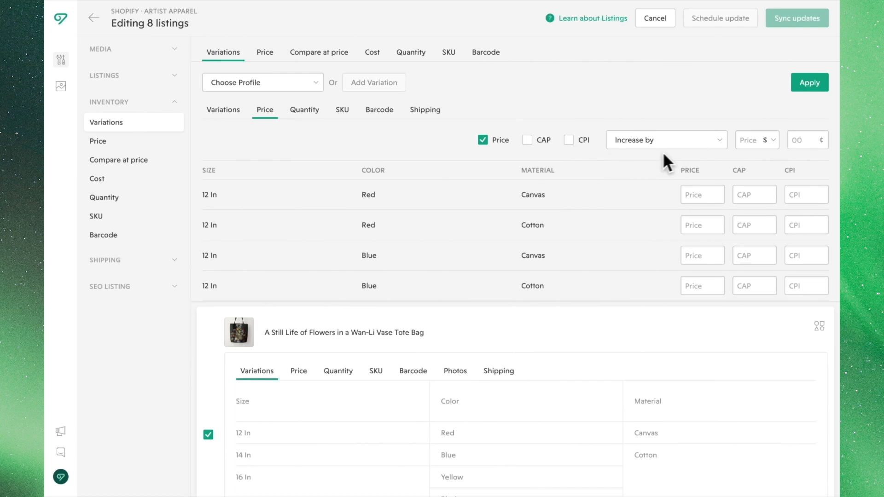
left_click(665, 140)
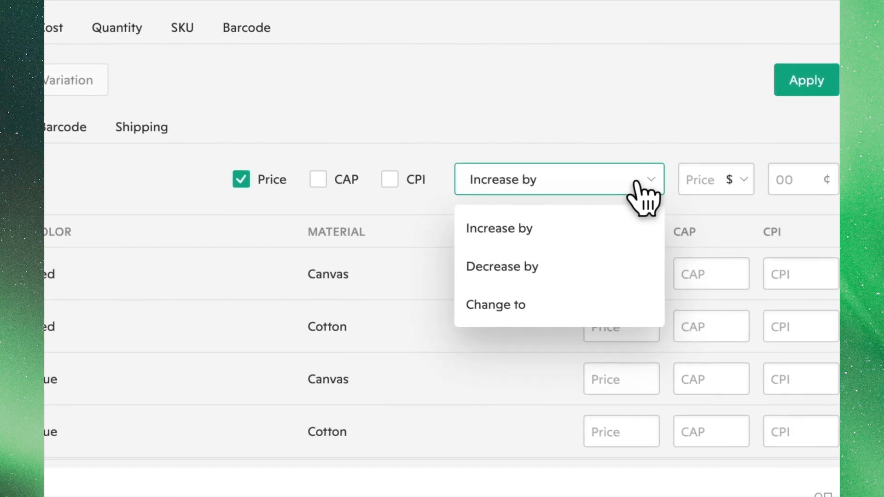
left_click(495, 305)
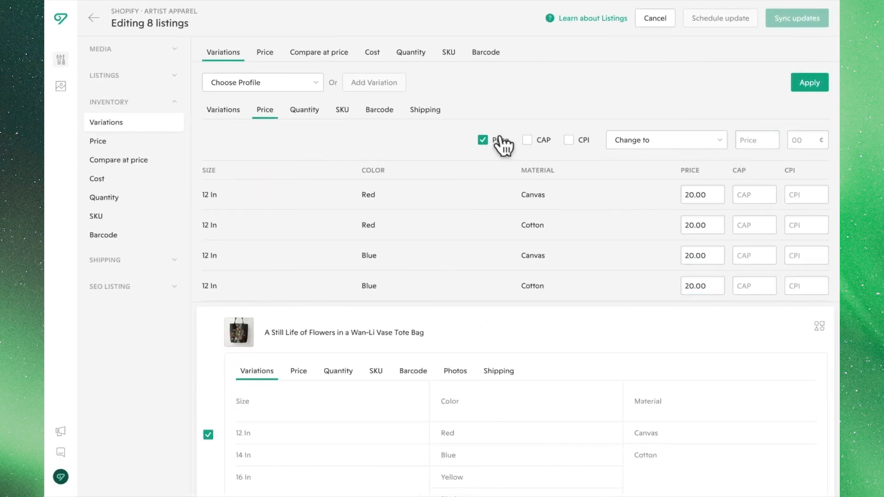
left_click(527, 139)
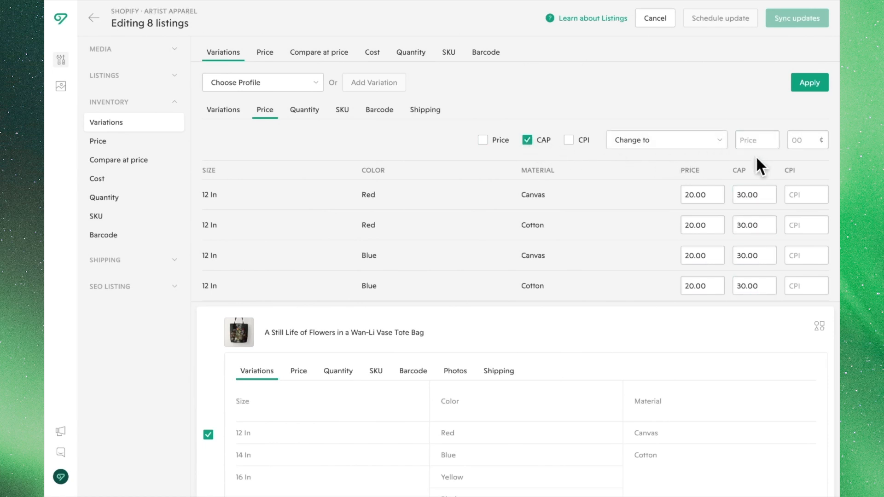
left_click(569, 139)
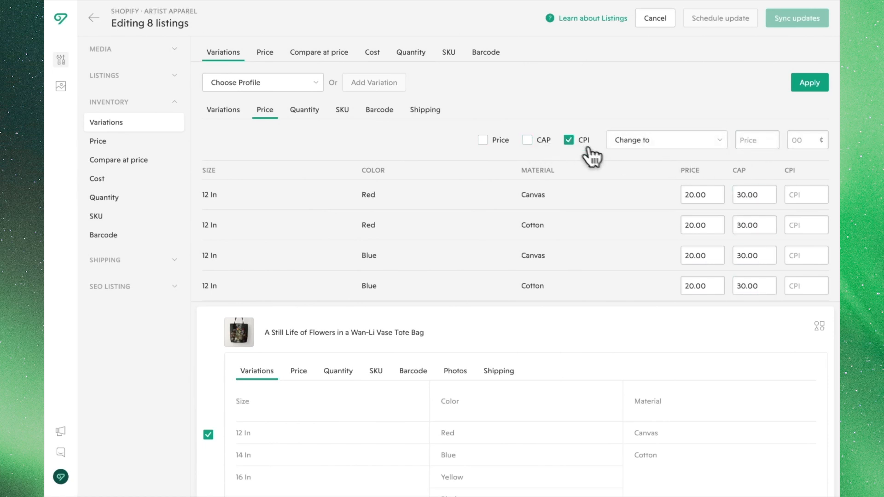
type("10.00")
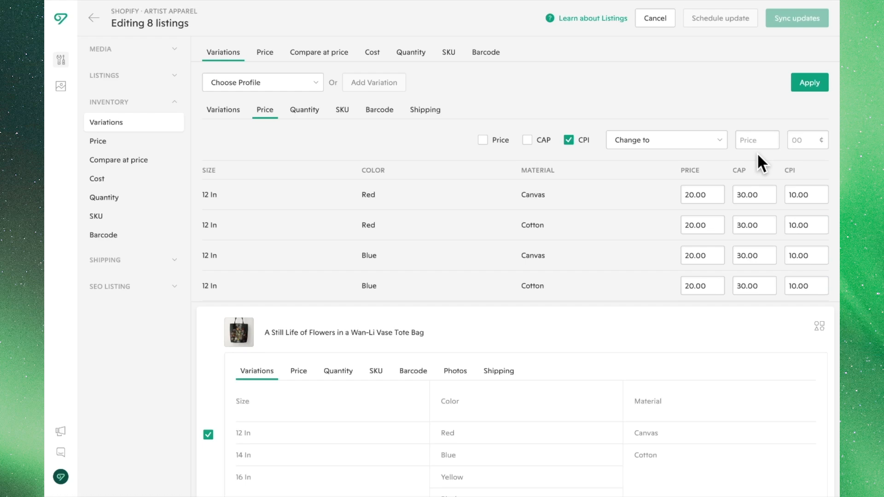
- Increase Price, CAP and CPI together by 5, giving 25.00, 35.00 and 15.00
left_click(527, 140)
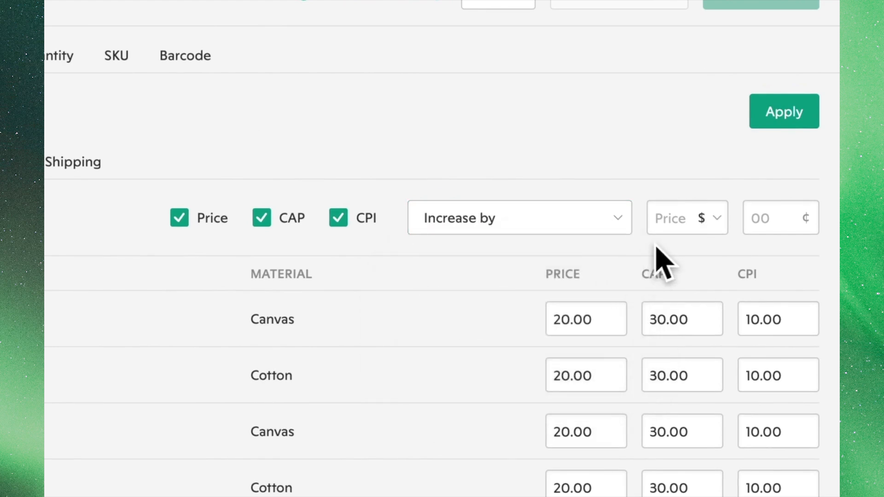
left_click(783, 111)
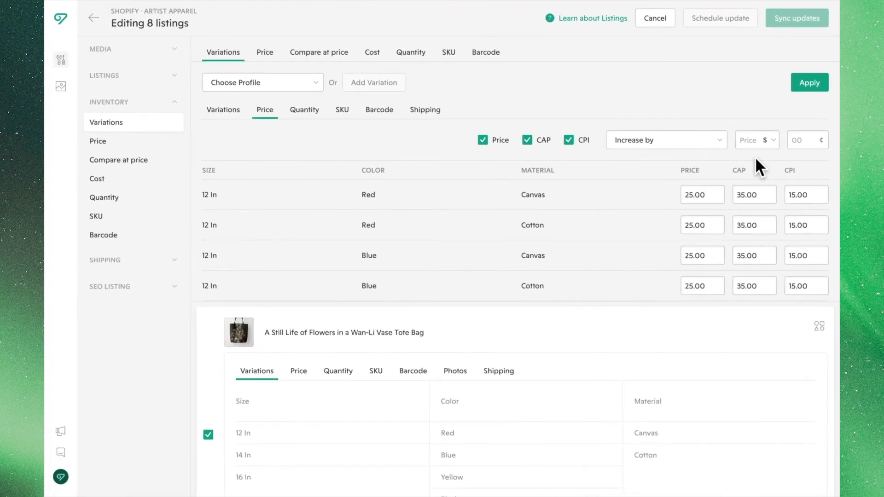
mouse_move(672, 175)
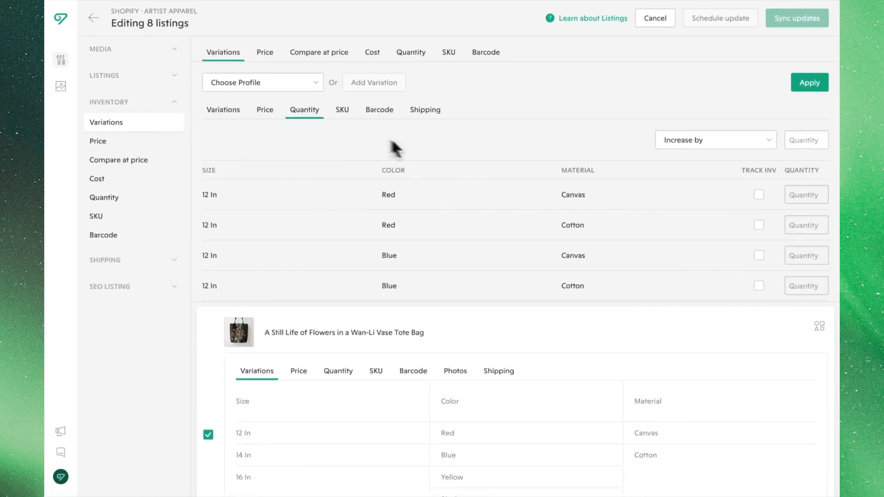
- Track inventory for every variant and change all quantities to 30
left_click(758, 194)
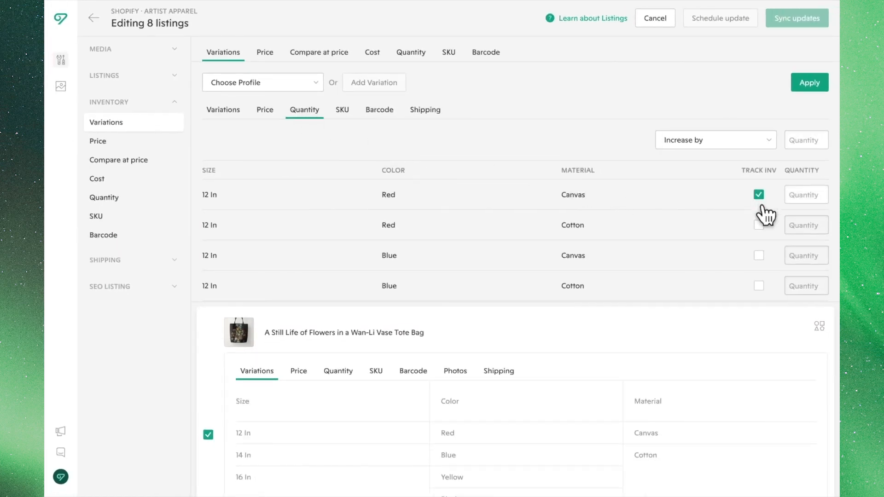
left_click(758, 286)
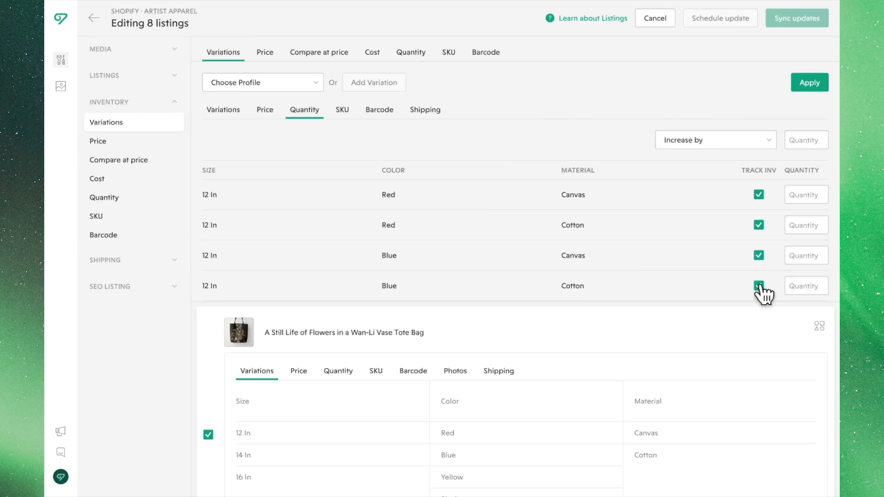
mouse_move(703, 292)
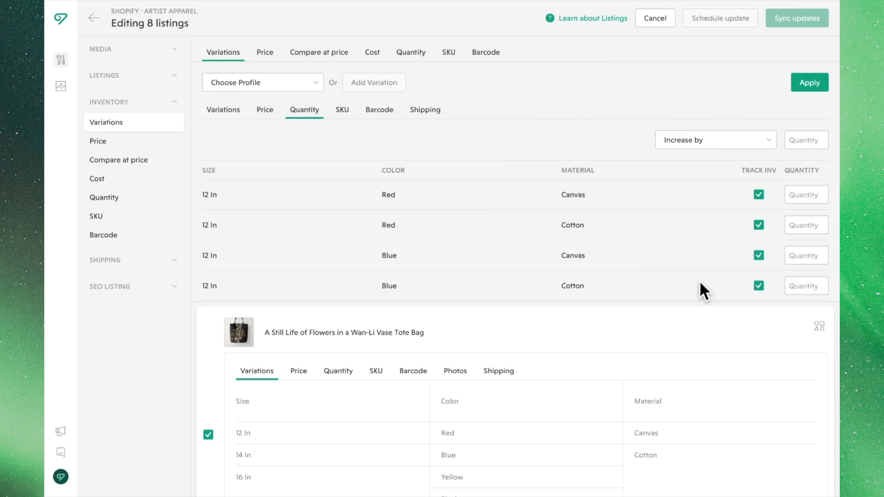
mouse_move(743, 250)
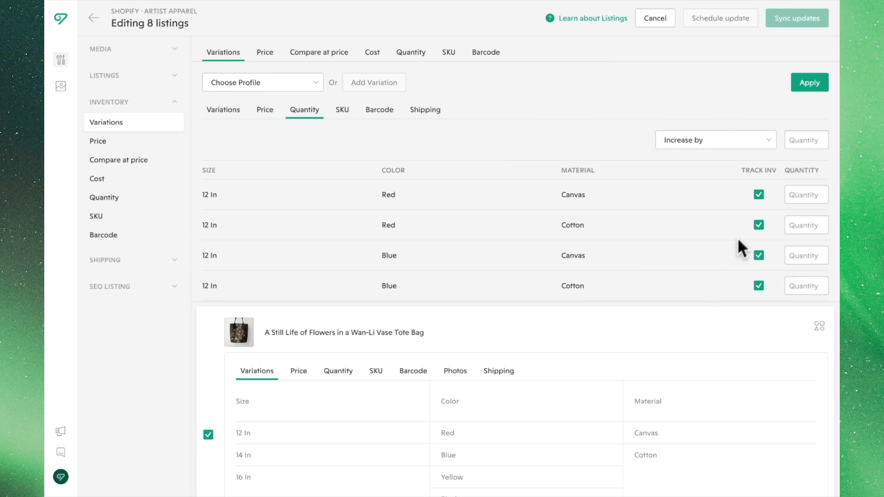
left_click(715, 140)
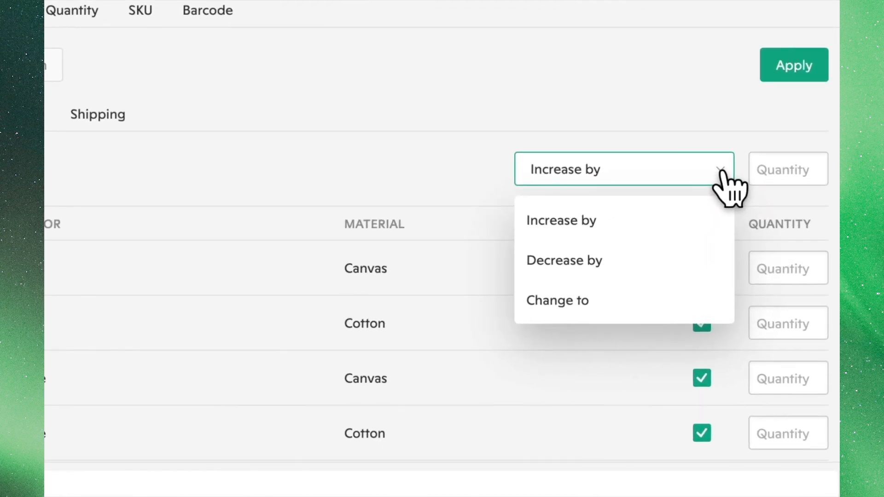
left_click(558, 301)
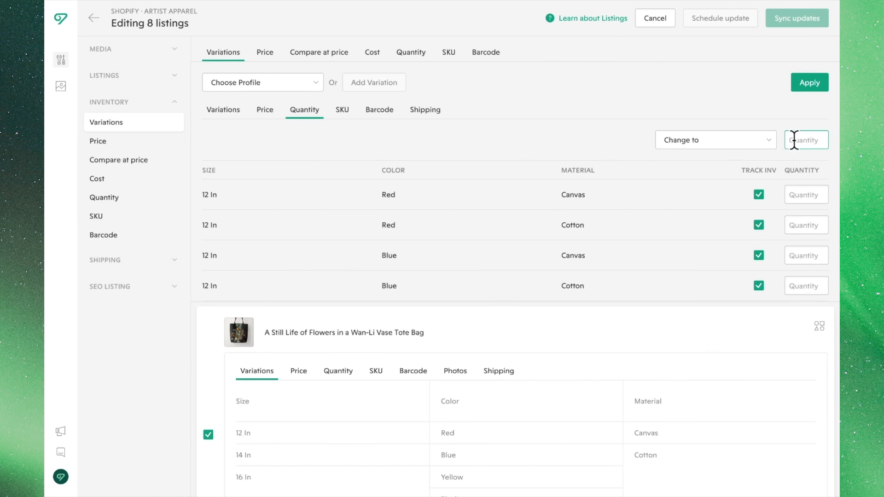
type("30")
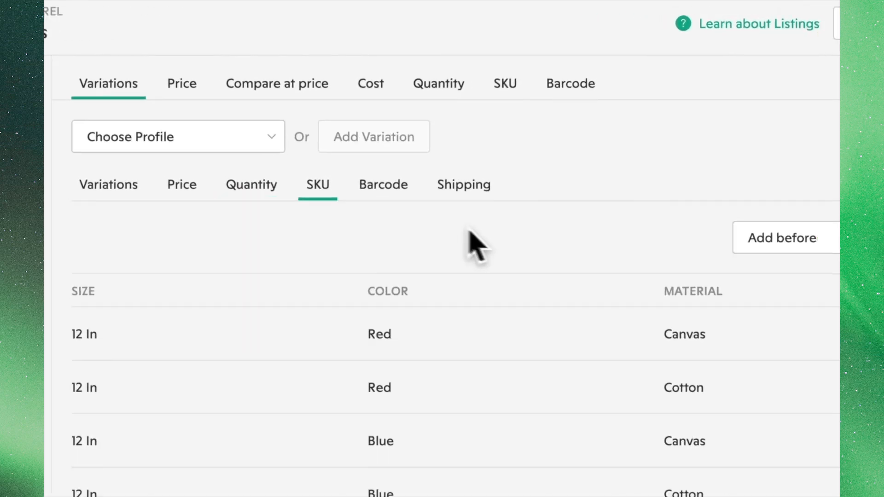
- Replace SKUs with TOTE-BAG, then suffix the 12 In rows as 12RC, 12RCO, 12BC and 12BCO
left_click(638, 140)
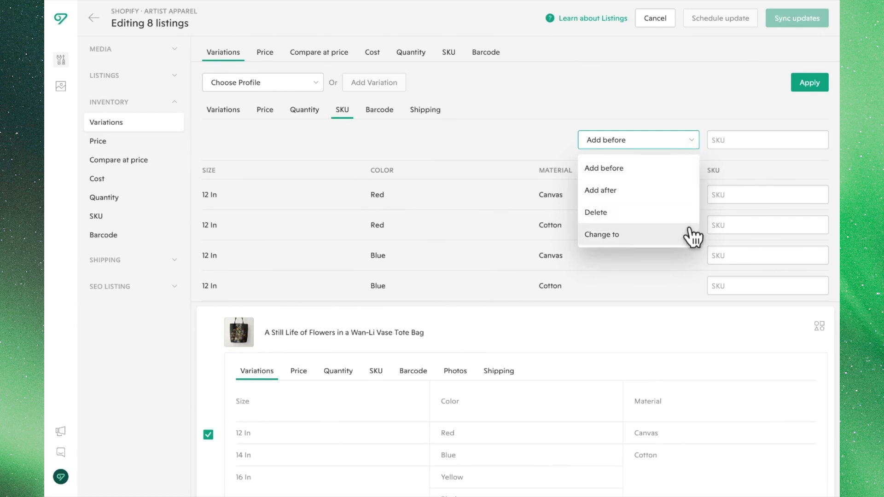
left_click(601, 235)
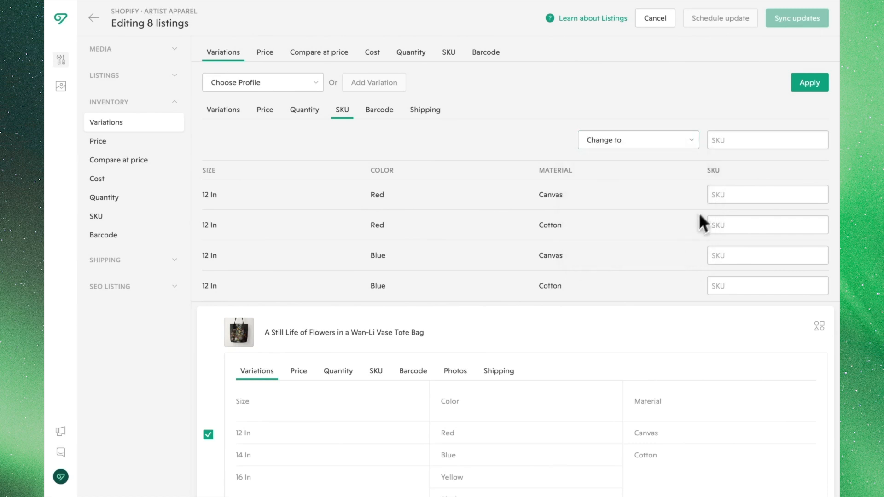
type("TOTE-")
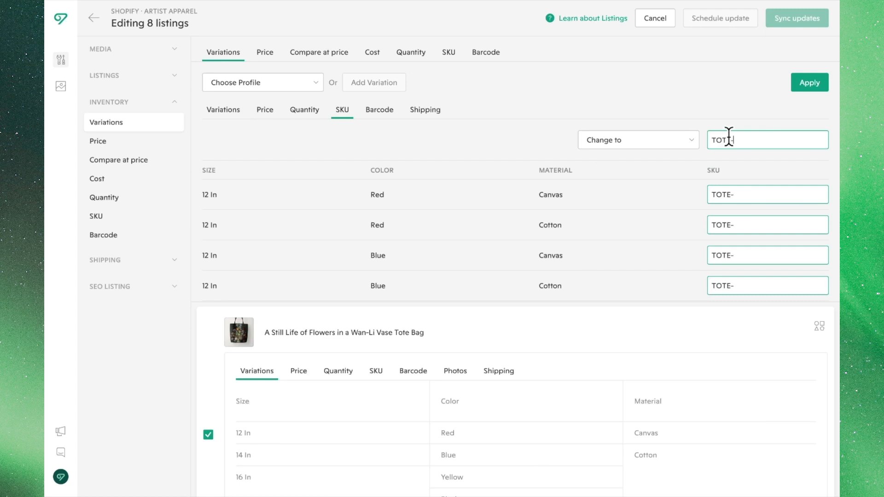
type("BAG")
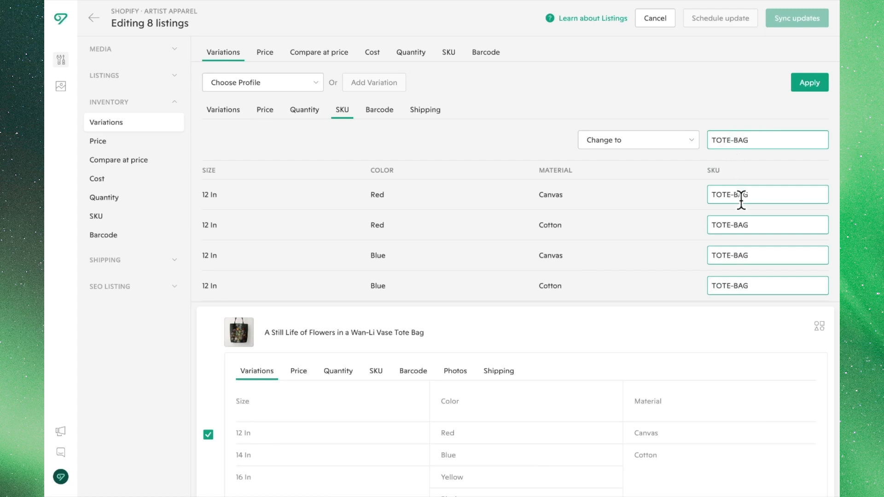
type("-")
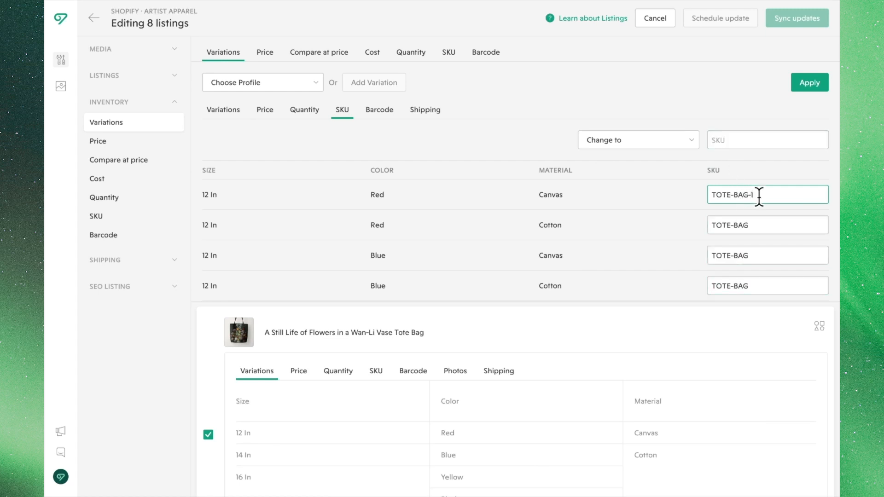
type("12RC")
left_click(767, 286)
type("-12B")
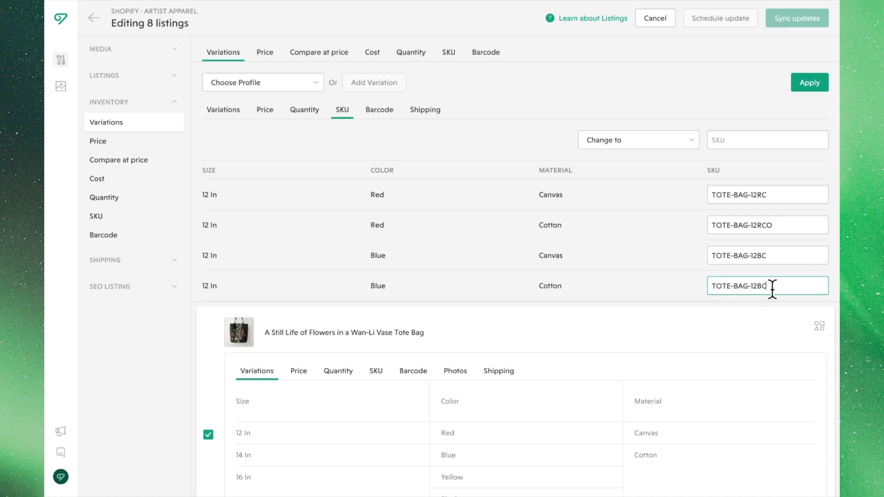
type("C")
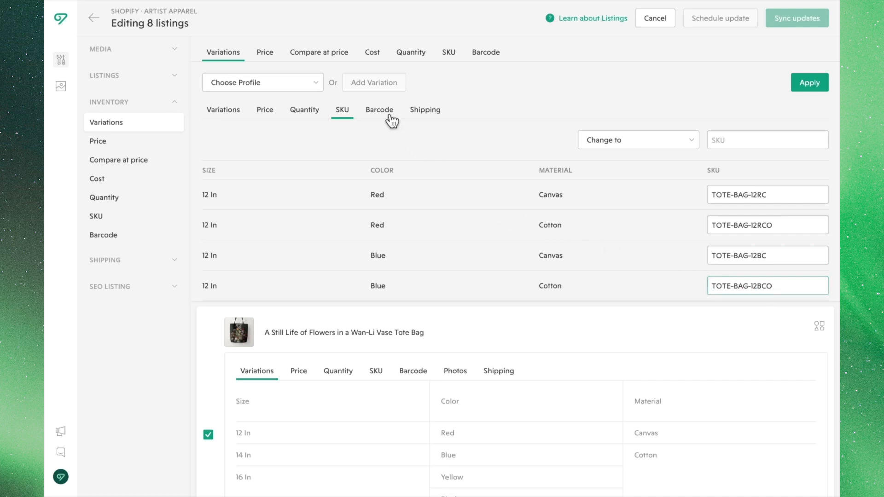
- Set shipping for all rows to 1 lb, origin United States, HS code 630520 found by searching 'bag'
left_click(378, 109)
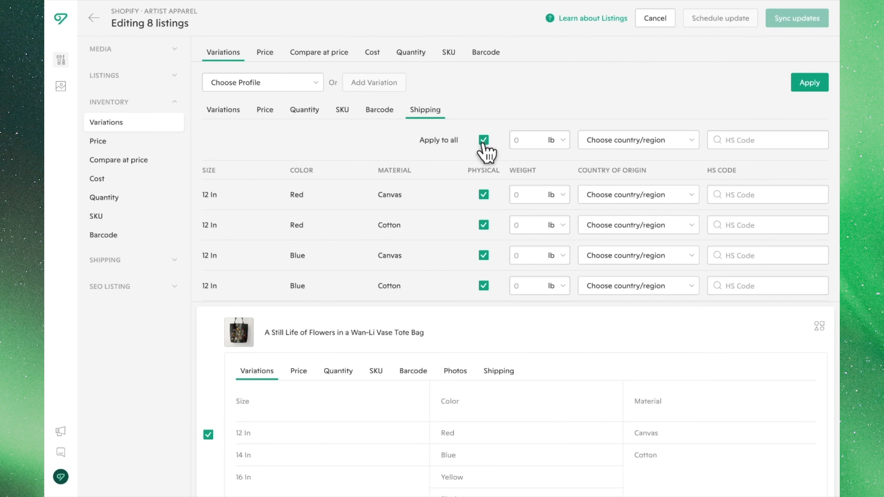
mouse_move(492, 152)
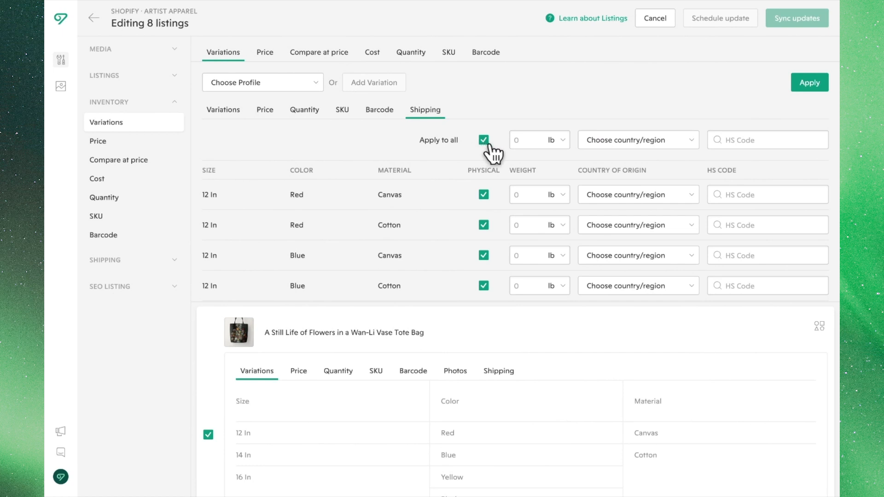
left_click(527, 140)
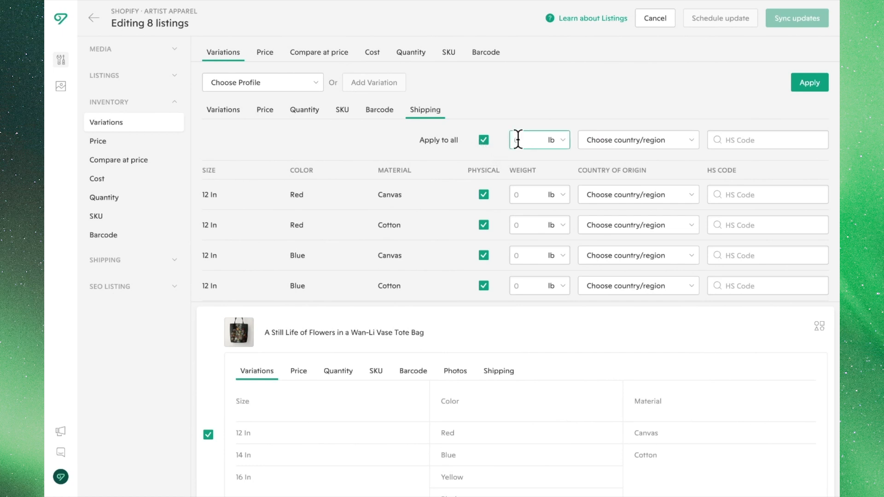
left_click(638, 139)
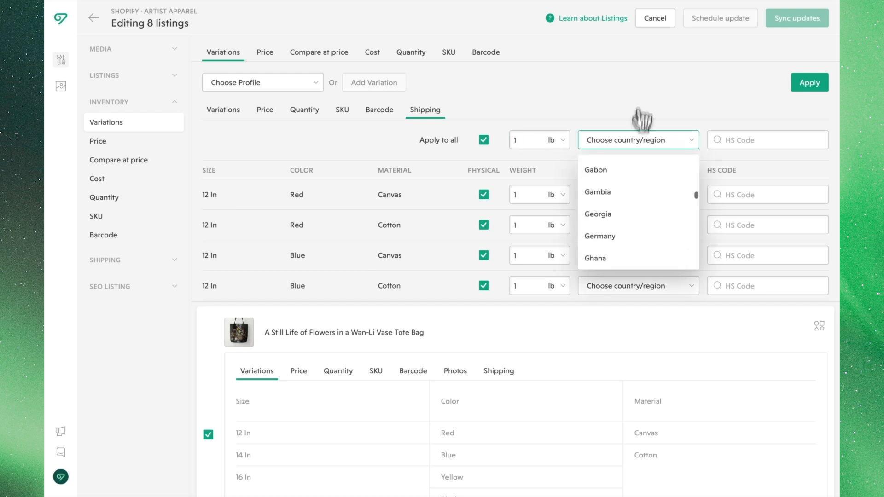
scroll("down", 3)
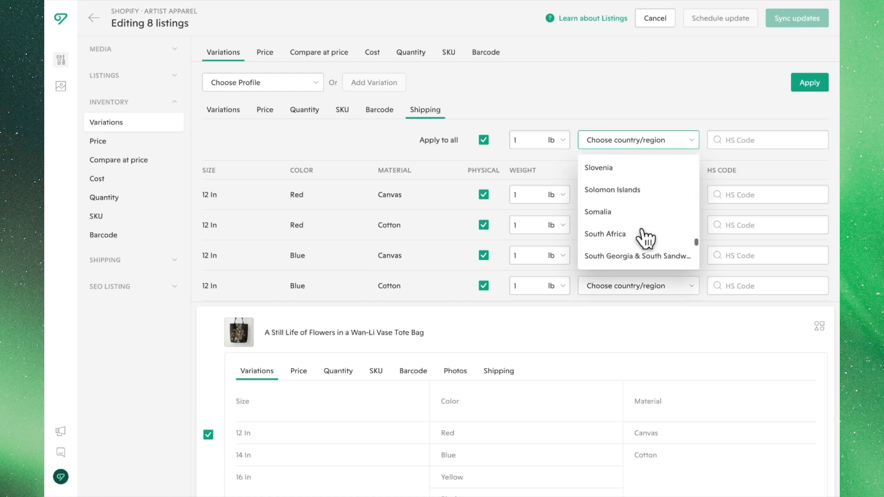
scroll("down", 3)
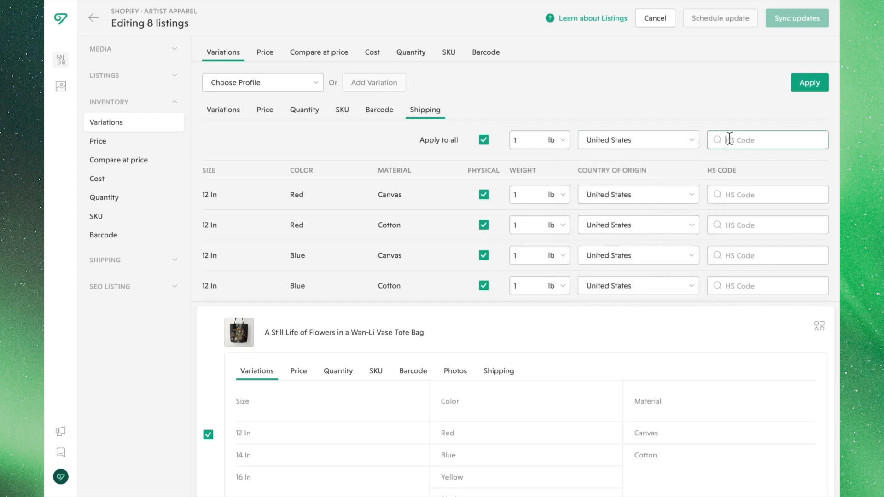
left_click(768, 140)
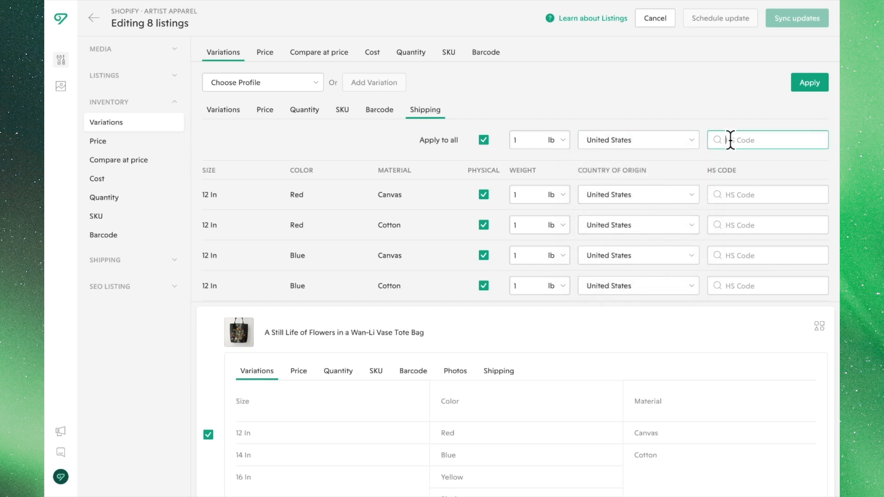
type("bag")
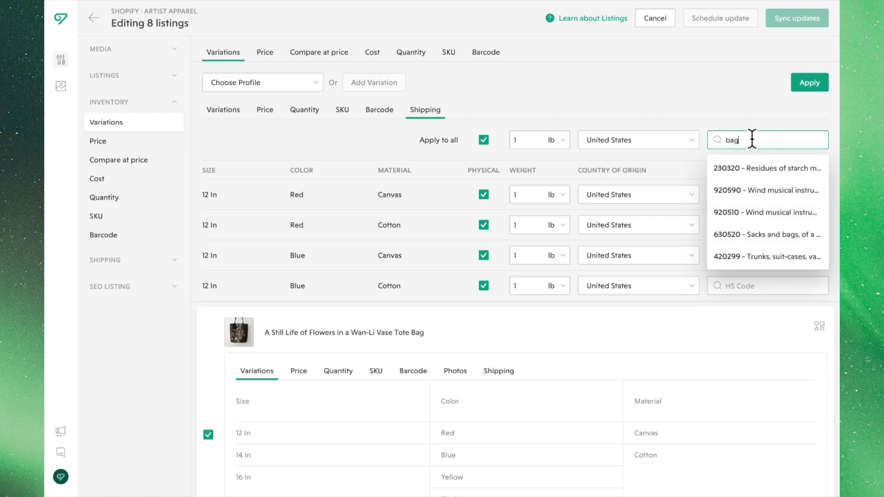
mouse_move(779, 235)
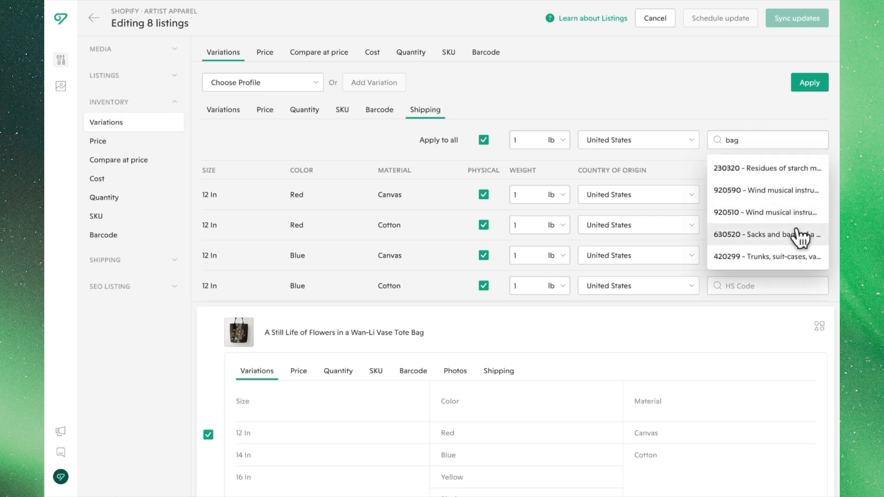
left_click(783, 235)
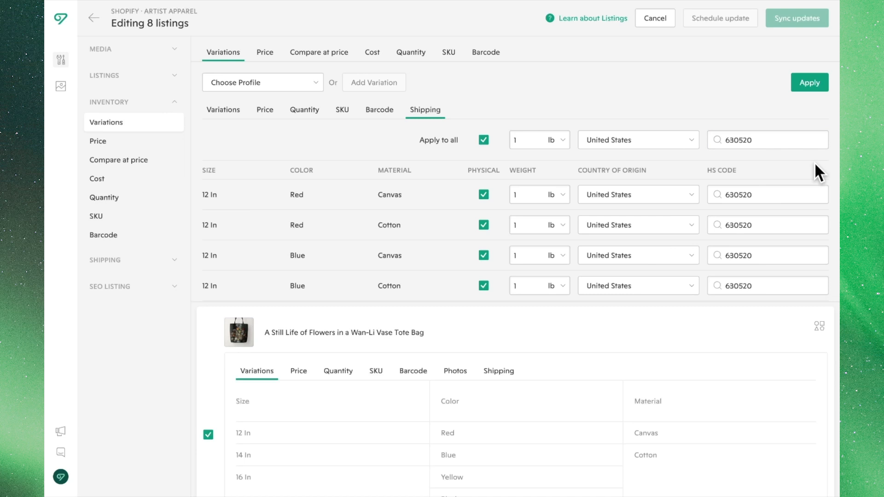
- Apply the bulk edits, then add an 18 In size to the Wan-Li Vase tote bag listing
left_click(809, 82)
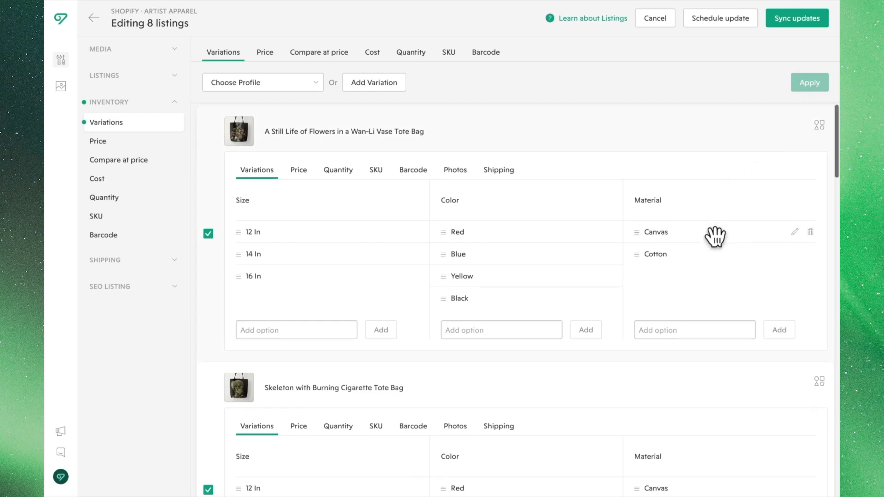
scroll("down", 3)
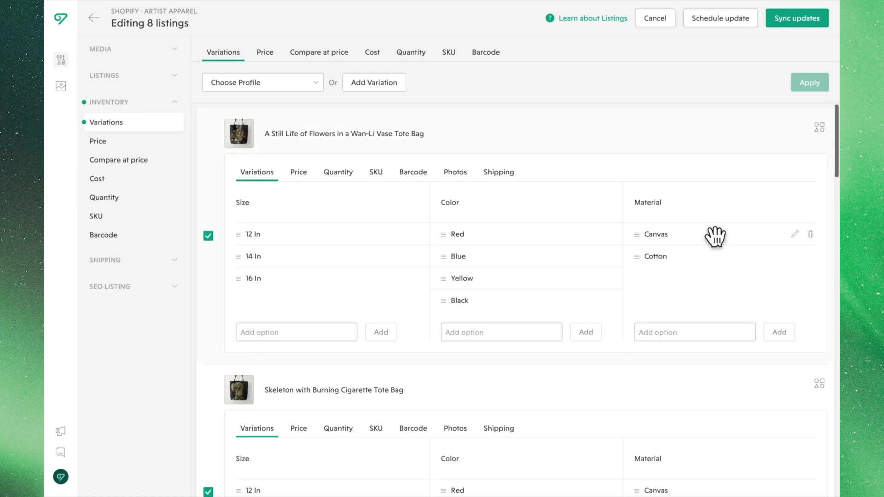
mouse_move(683, 178)
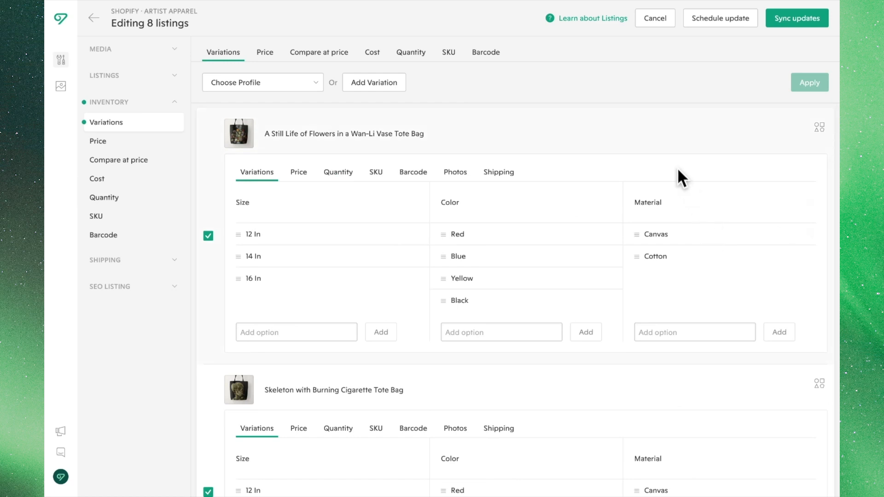
mouse_move(643, 202)
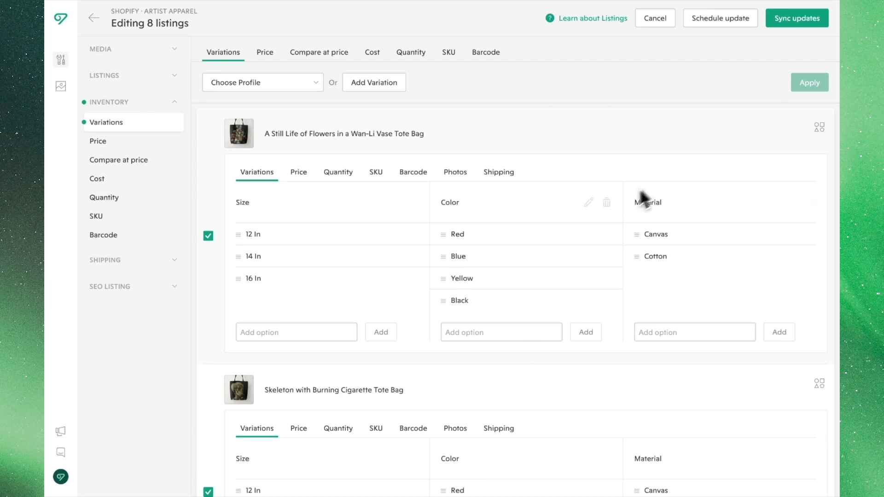
type("18 In")
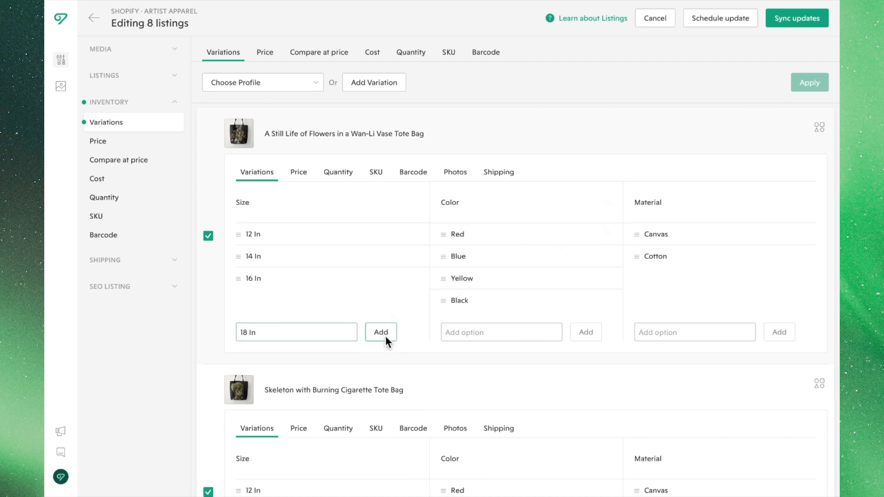
left_click(381, 332)
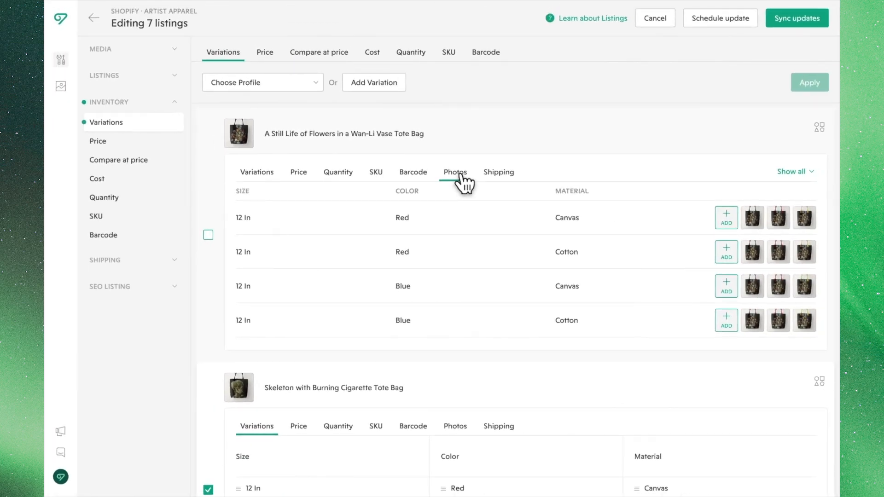
- Assign a photo to each 12 In variant and sync all updates to Shopify
left_click(454, 172)
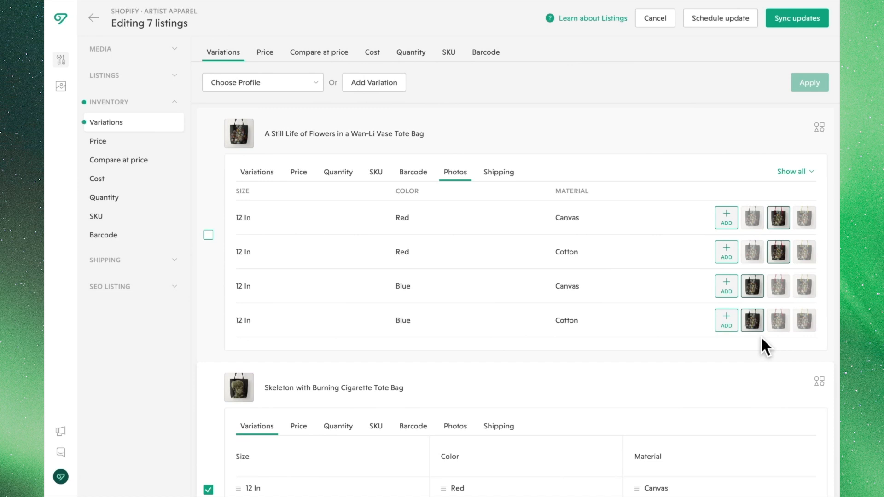
mouse_move(796, 19)
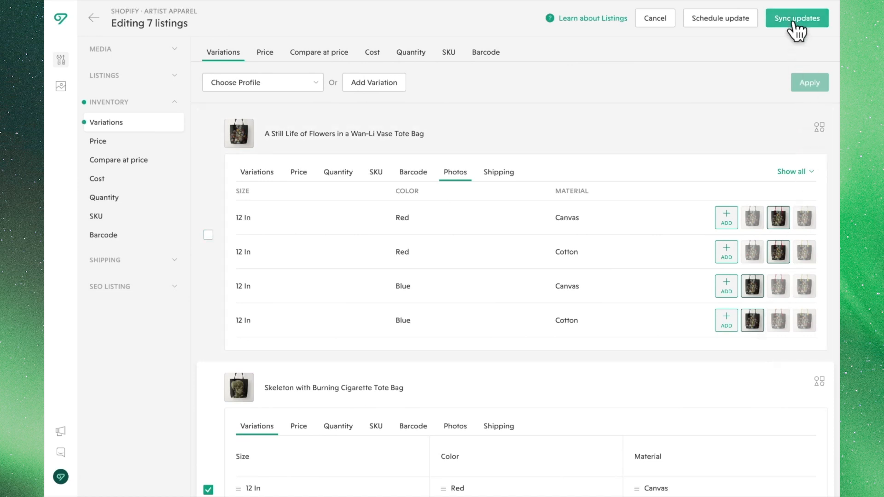
left_click(797, 18)
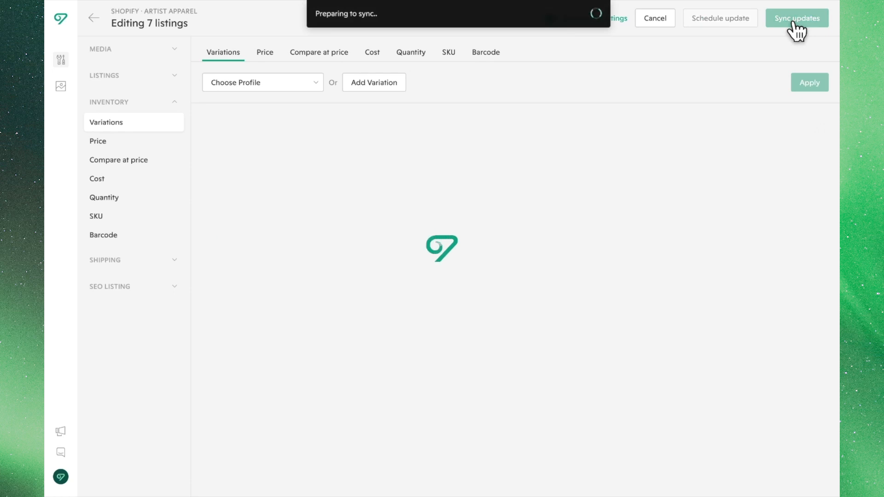